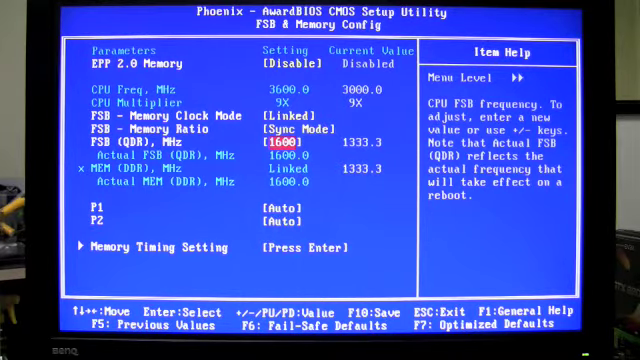
Leave FSB & Memory Config and browse the CPU Core voltage choices on System Voltages
key(Escape)
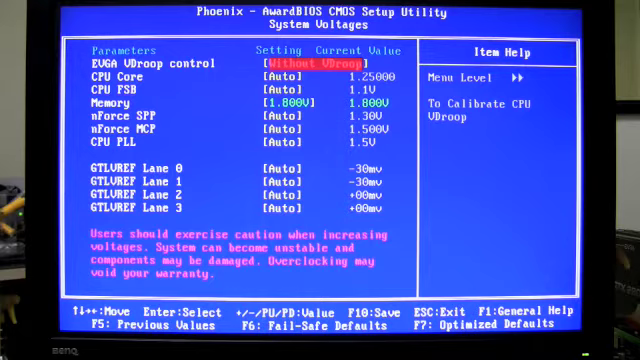
key(Down)
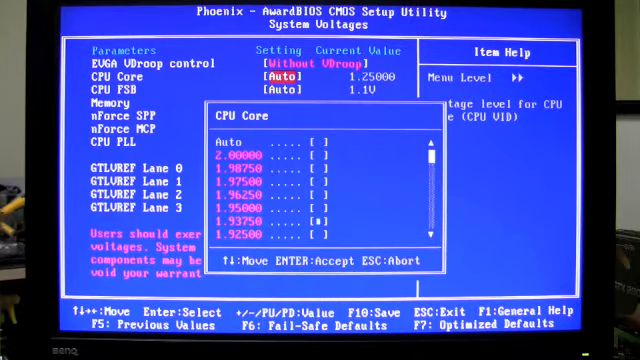
Set the CPU Core voltage to 1.40000 V
scroll(down, 3)
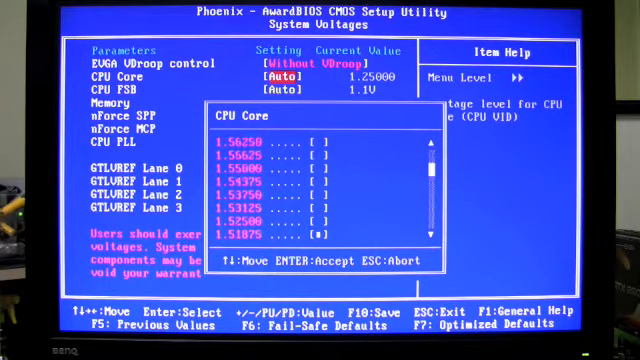
scroll(down, 3)
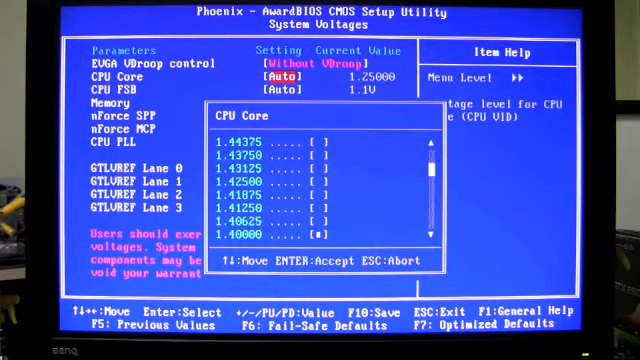
key(Enter)
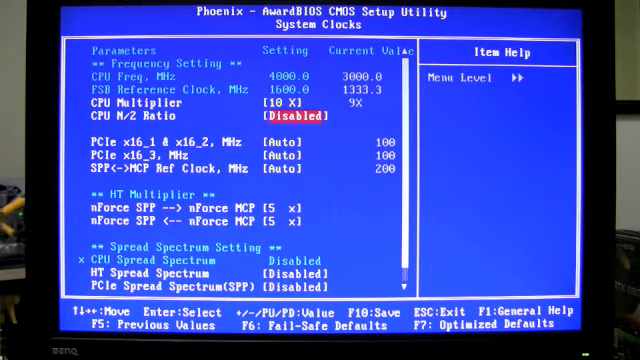
Save to CMOS and exit, rebooting with the X9650 reported at 4.00 GHz
key(F10)
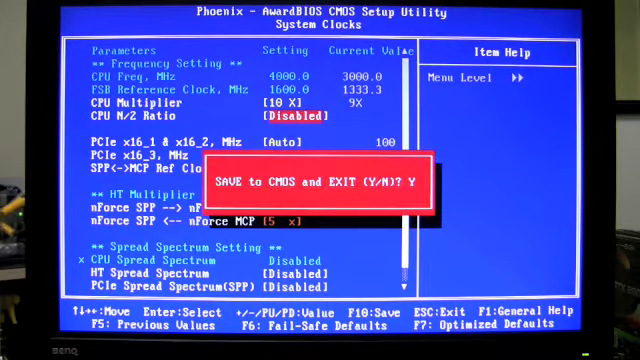
key(Y)
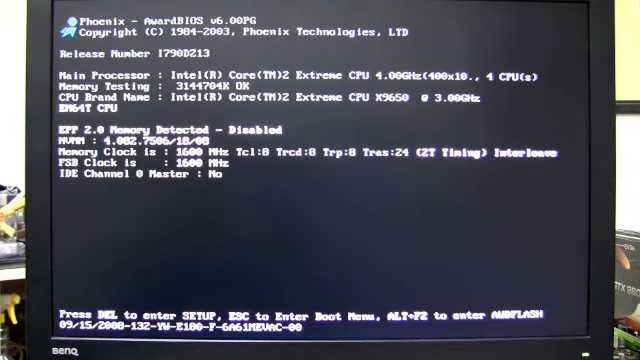